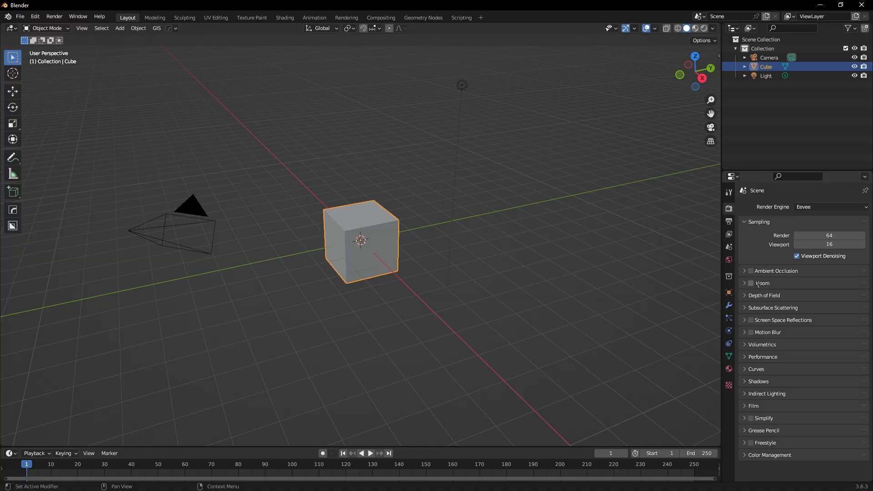
Step: Switch the render engine from Eevee to Cycles and bring up the Device choices
left_click(829, 207)
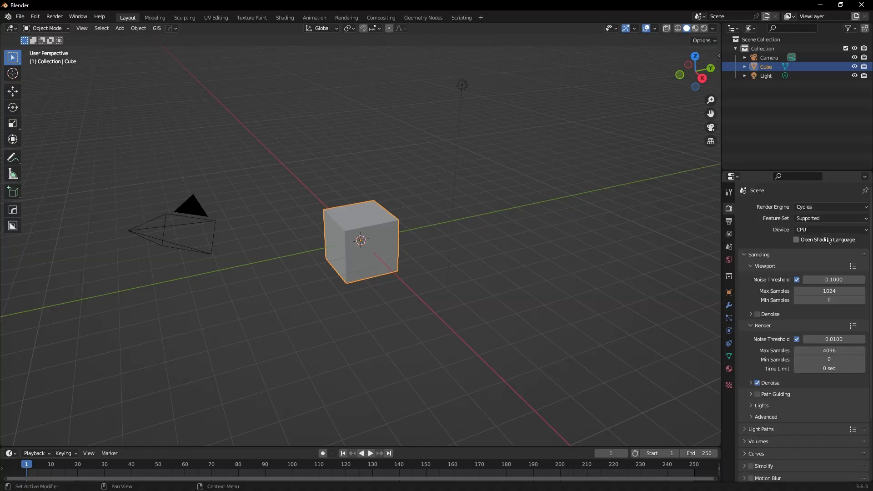
left_click(829, 229)
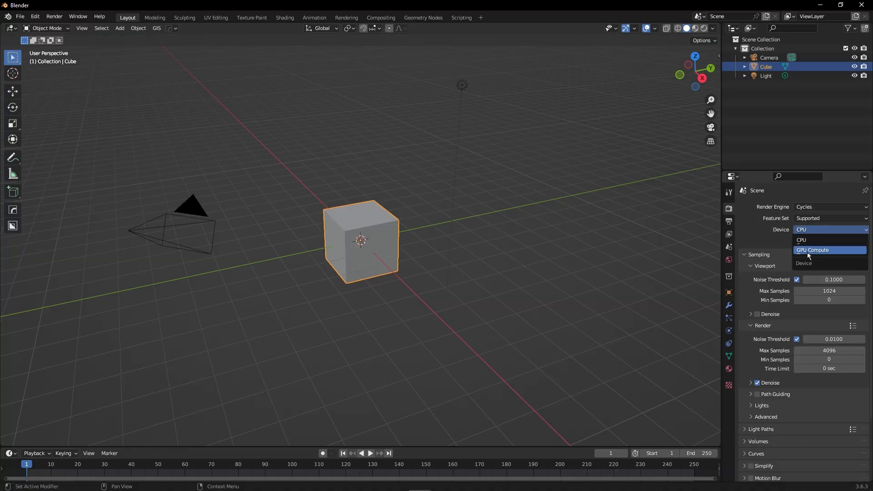
Step: Reach the System section of Preferences via the Edit menu
left_click(35, 16)
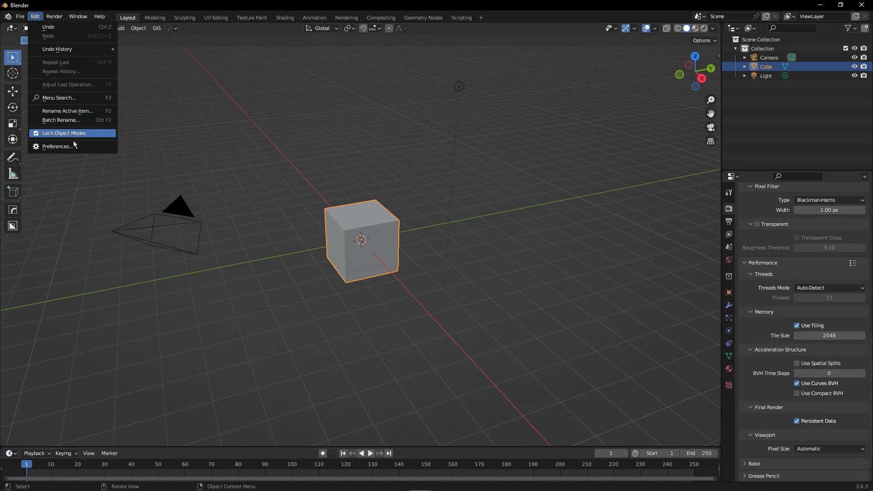
left_click(57, 146)
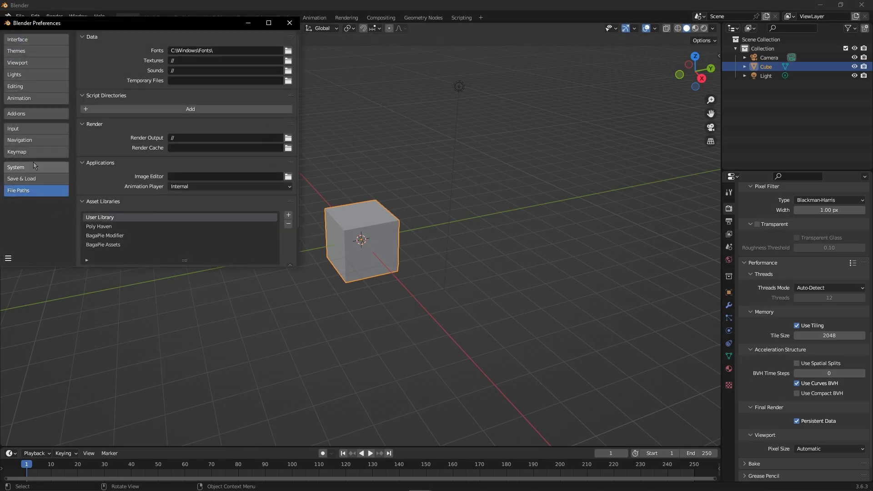
left_click(16, 167)
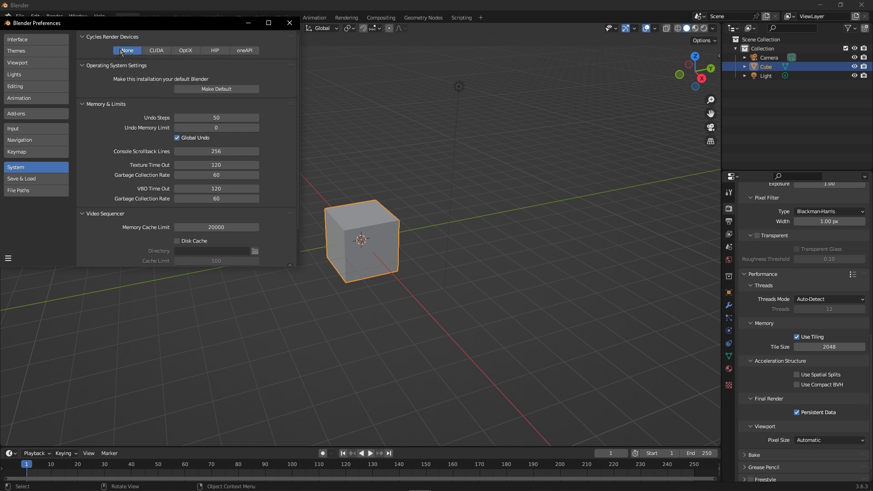
Step: Compare CUDA, OptiX, HIP and the remaining Cycles backend, OptiX detecting the RTX 3060
left_click(155, 50)
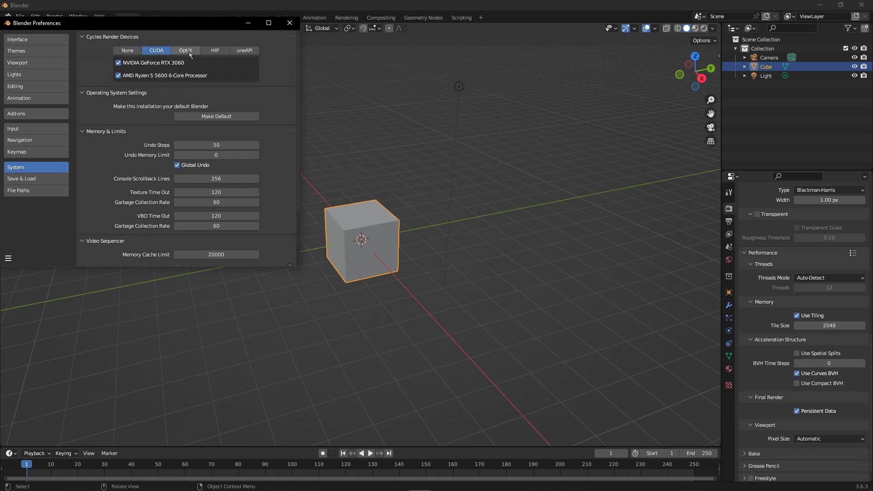
left_click(185, 50)
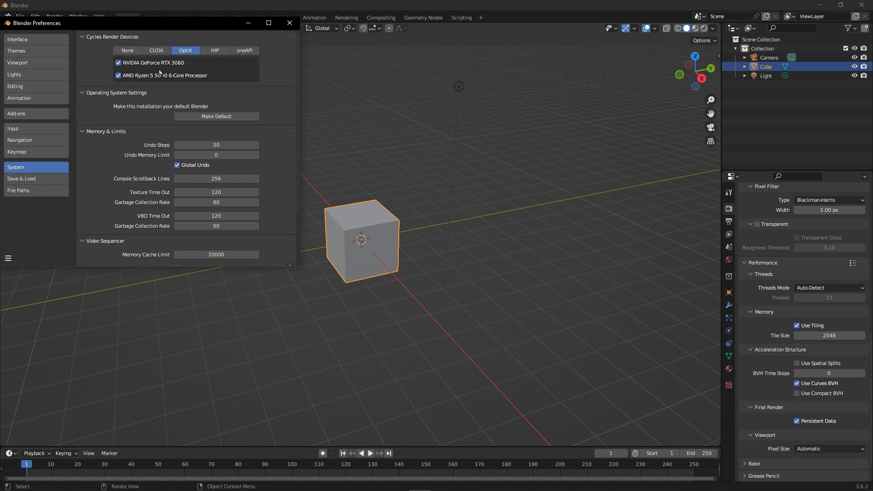
left_click(215, 50)
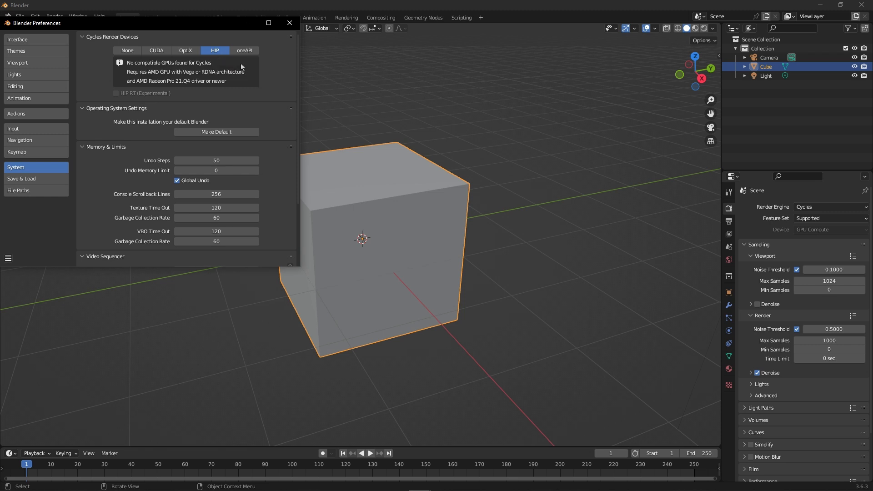
left_click(244, 50)
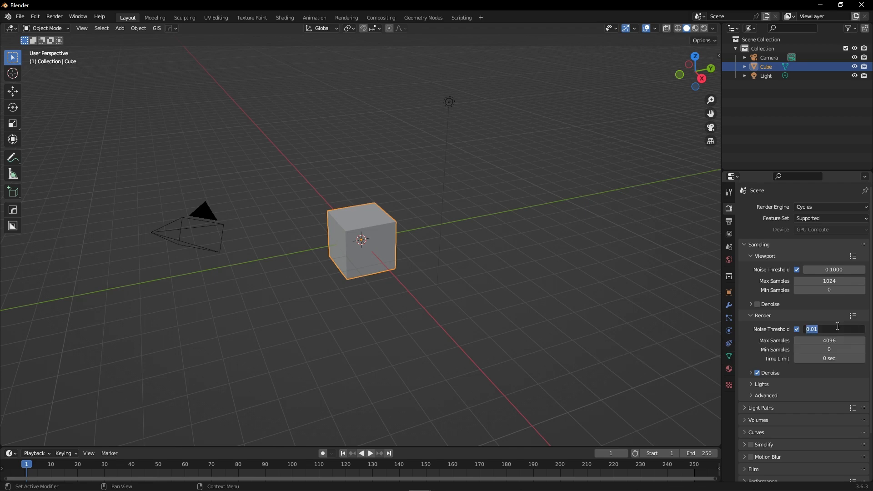
Step: Raise the render noise threshold to 0.5 and enter 512 for minimum samples
type(".5")
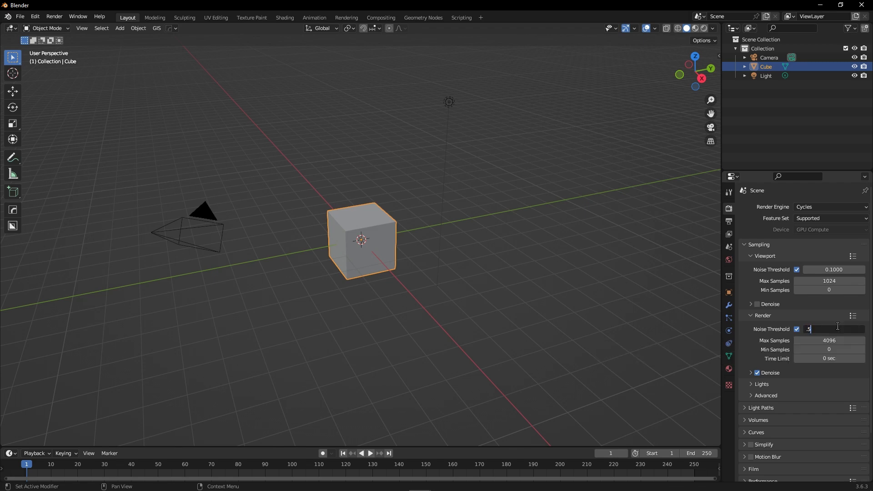
key("Return")
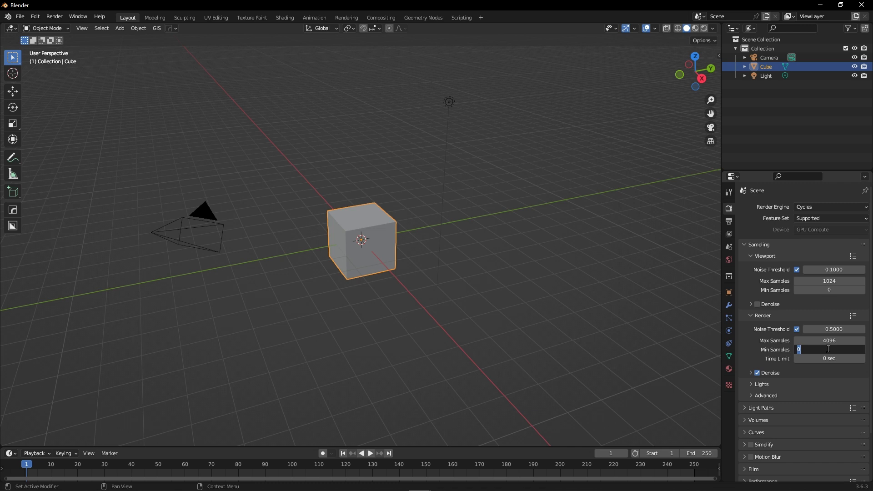
type("512")
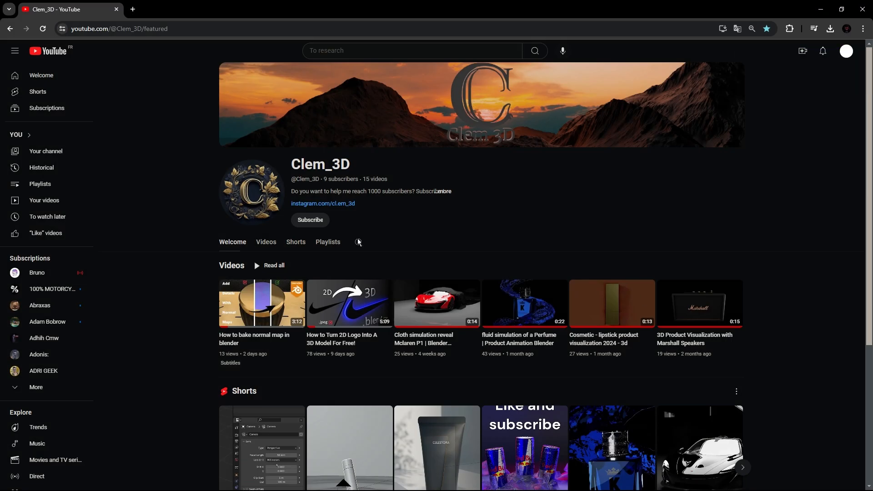
left_click(309, 219)
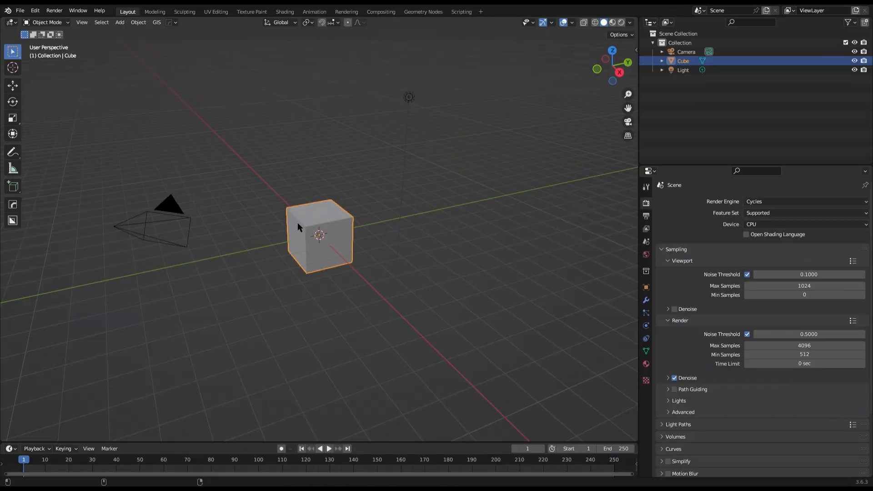
double_click(802, 345)
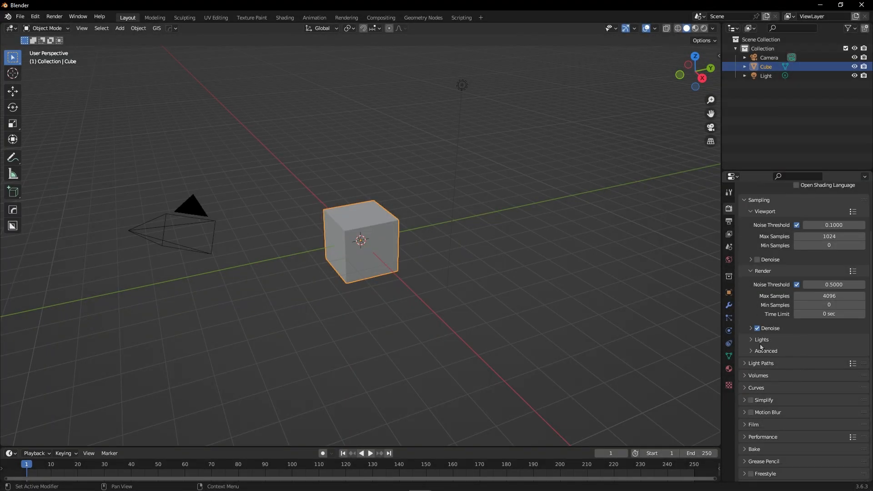
Step: Limit light bounces to 3, set pixel filter width to 1 px and enable Persistent Data
left_click(760, 363)
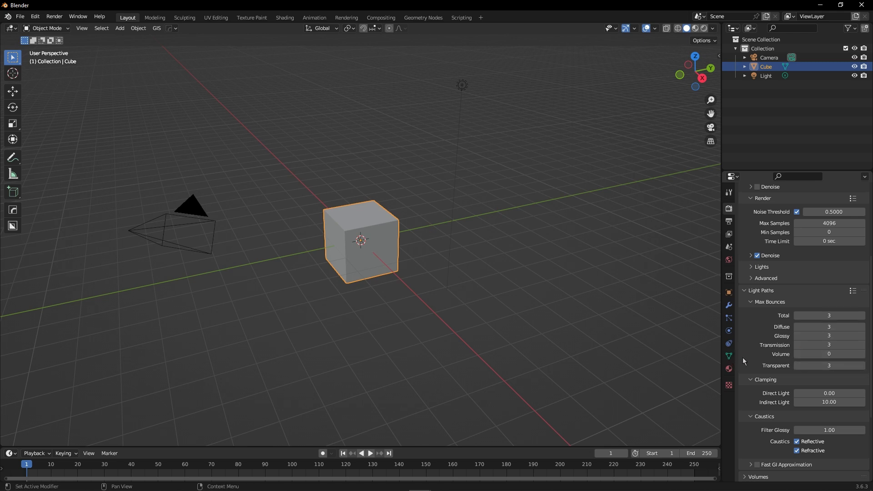
scroll("up", 3)
type("1000")
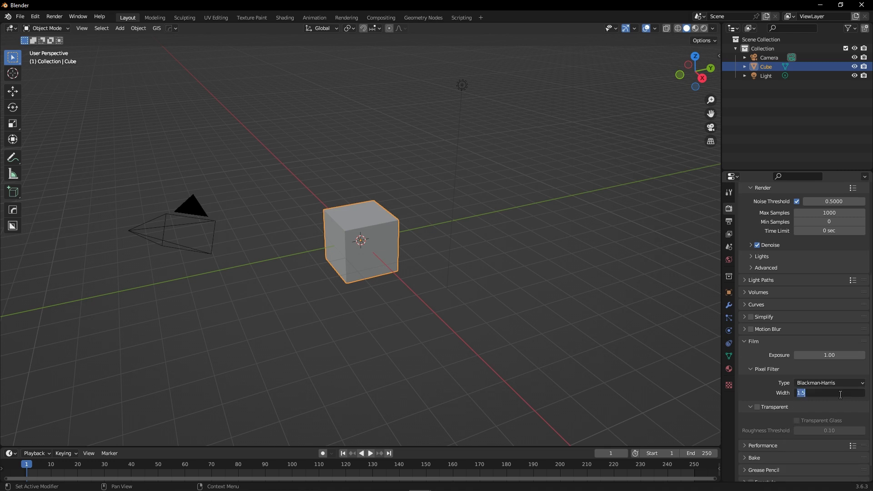
type("1")
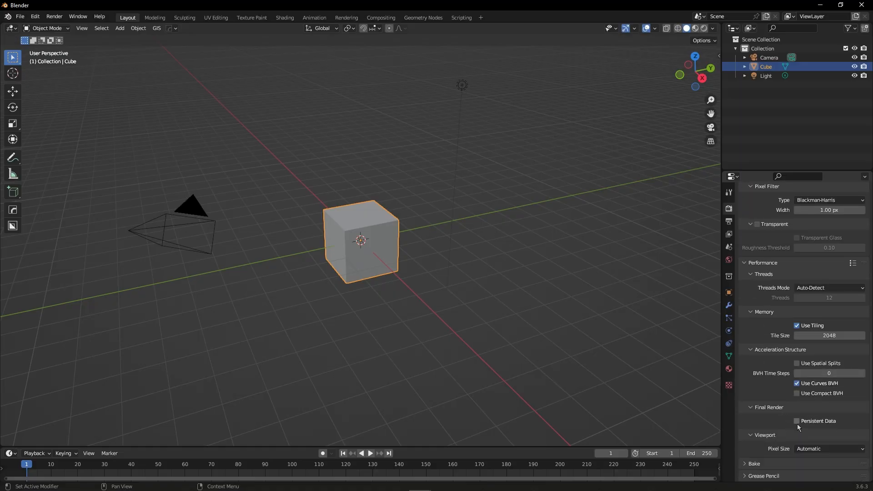
left_click(54, 17)
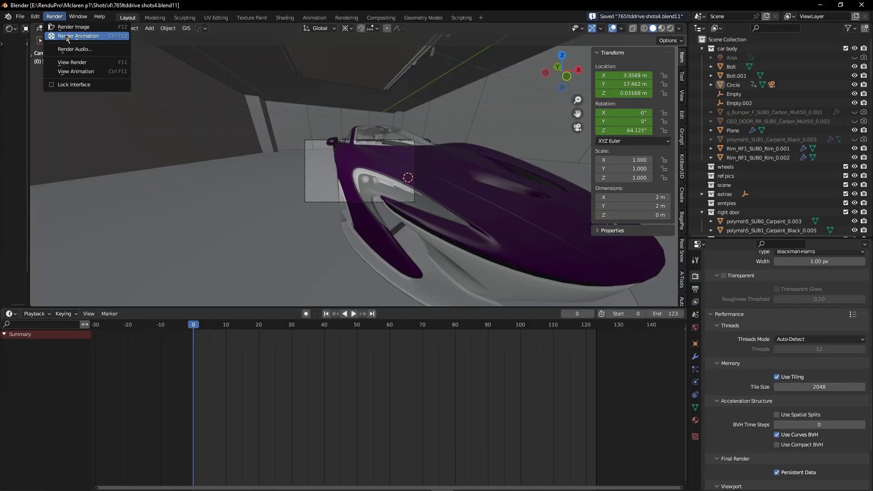
Step: Render the car scene animation to 1000 samples, watching textures stay loaded between frames
left_click(73, 26)
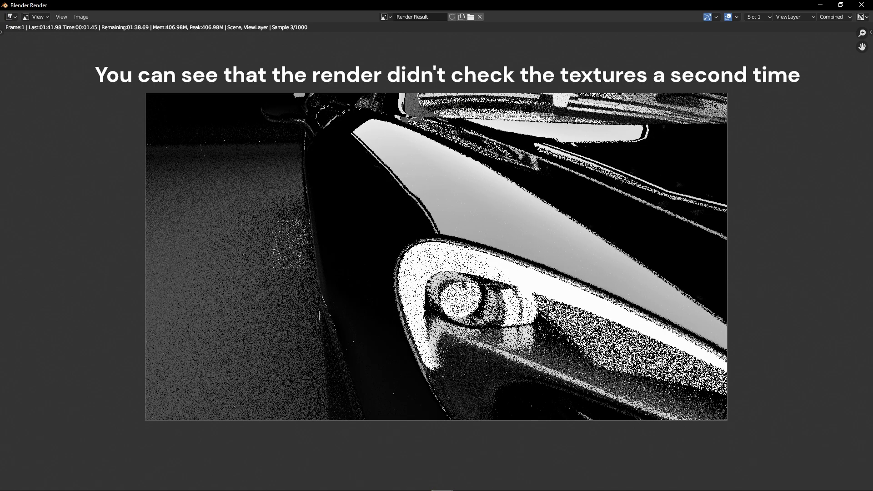
left_click(479, 16)
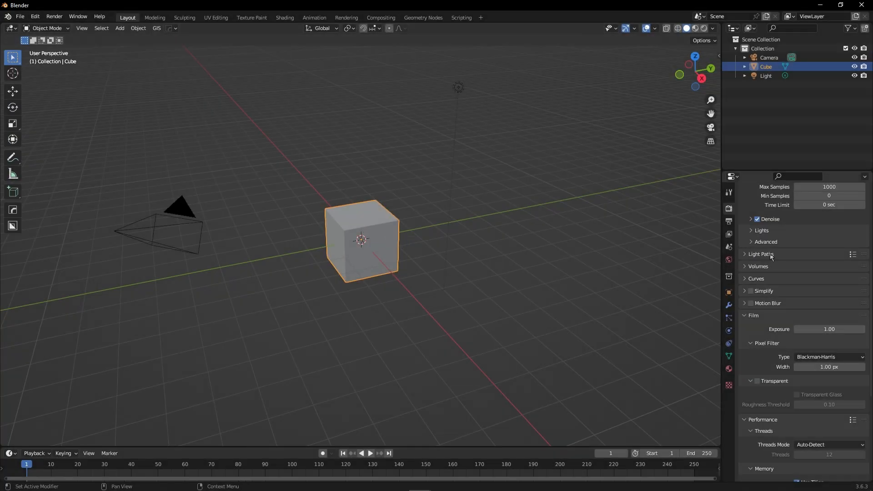
Step: Enable Fast GI Approximation under Light Paths with the Replace method and 1 bounce
left_click(760, 254)
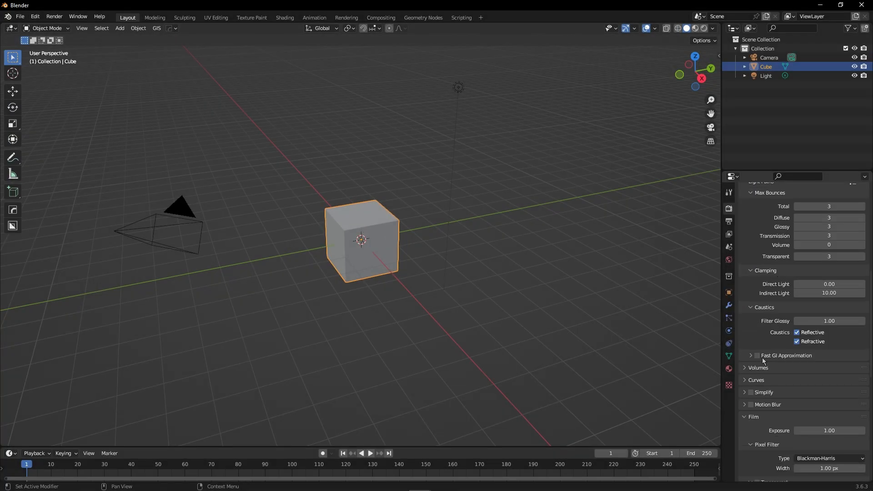
left_click(751, 356)
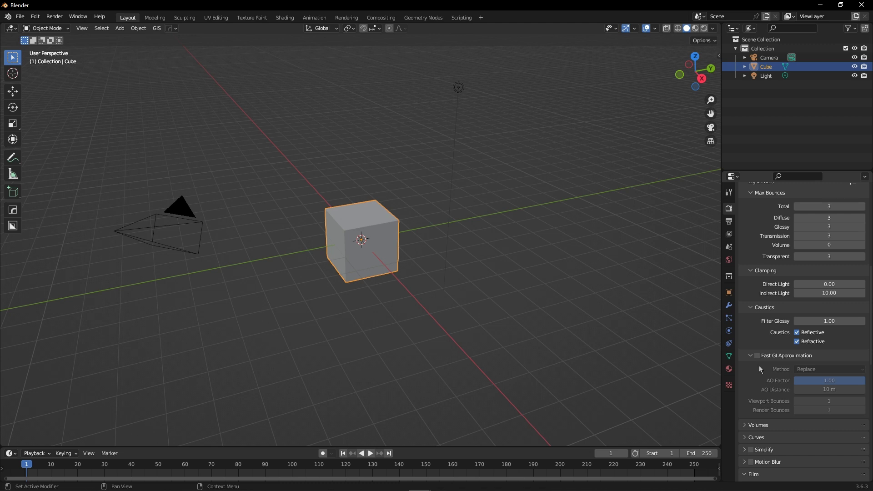
left_click(757, 356)
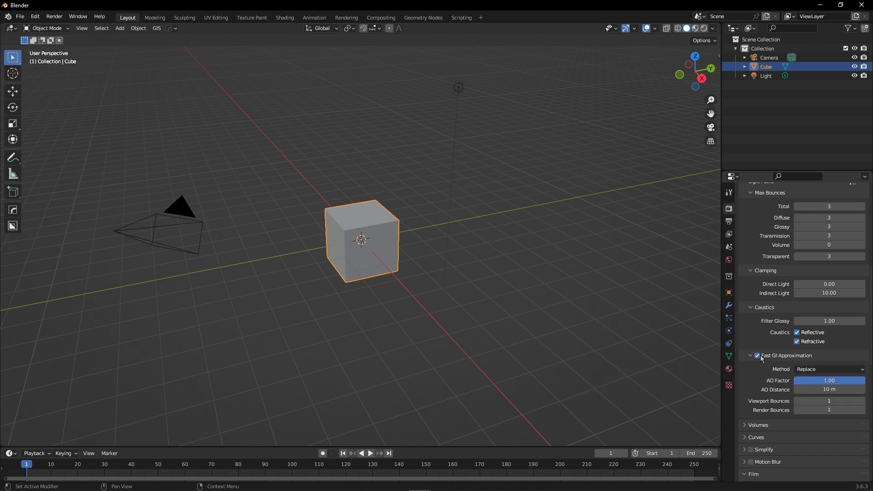